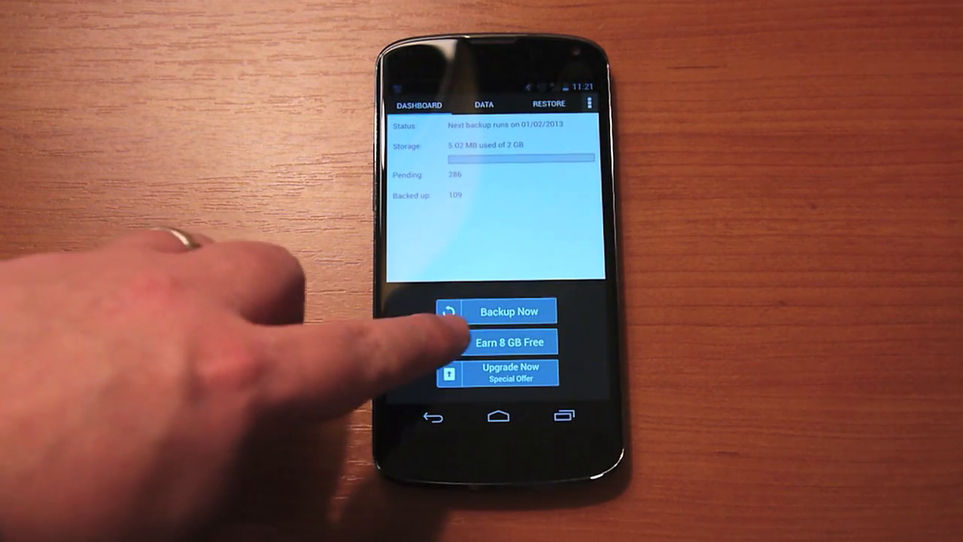
- View the 16 GB upgrade's billing options, then return to the plan list
{"action": "left_click", "coordinate": [510, 342]}
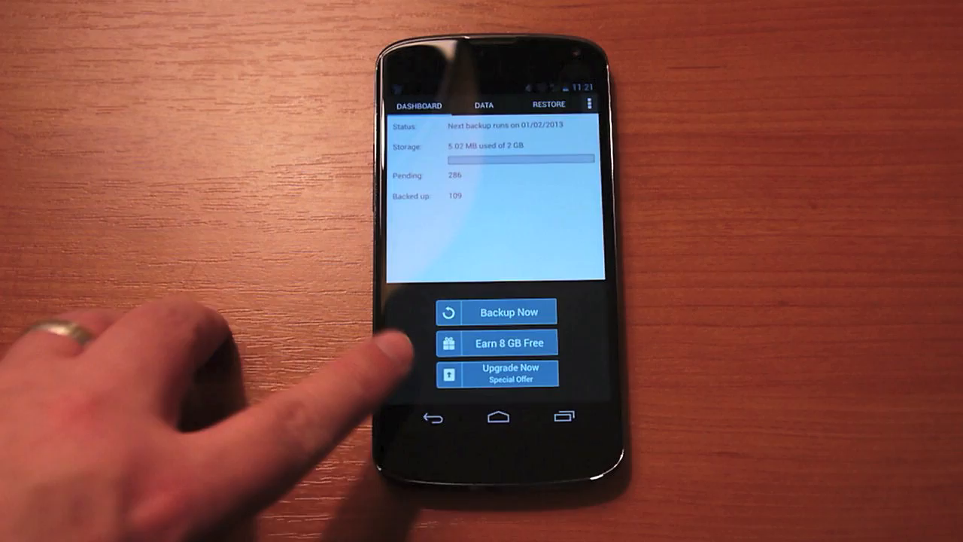
{"action": "left_click", "coordinate": [496, 373]}
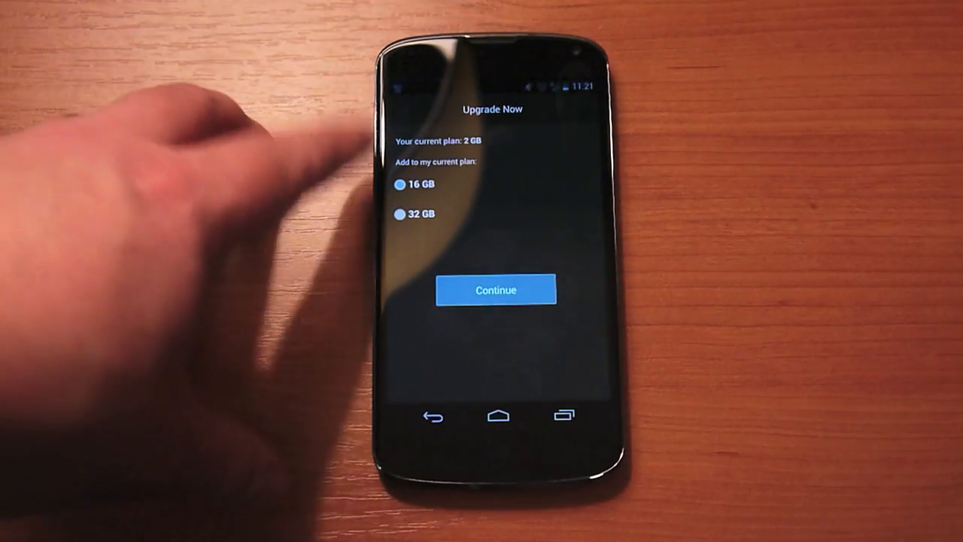
{"action": "left_click", "coordinate": [495, 289]}
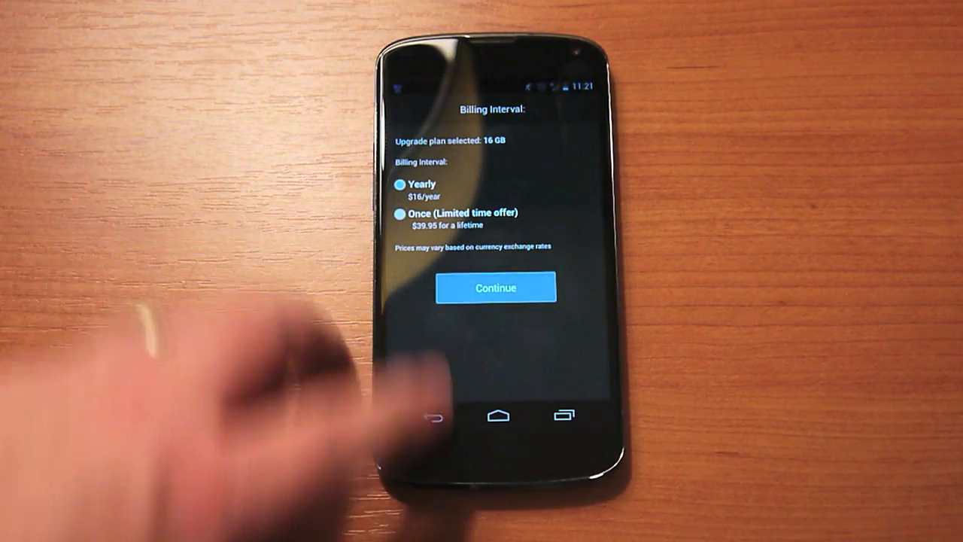
{"action": "left_click", "coordinate": [431, 415]}
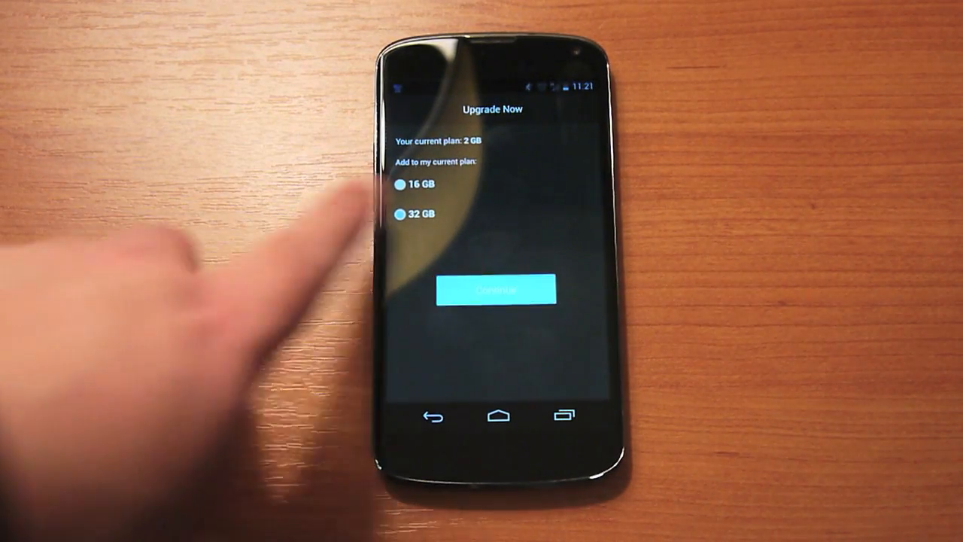
- View the 32 GB upgrade's billing: $32 per year or $79.95 once
{"action": "left_click", "coordinate": [495, 289]}
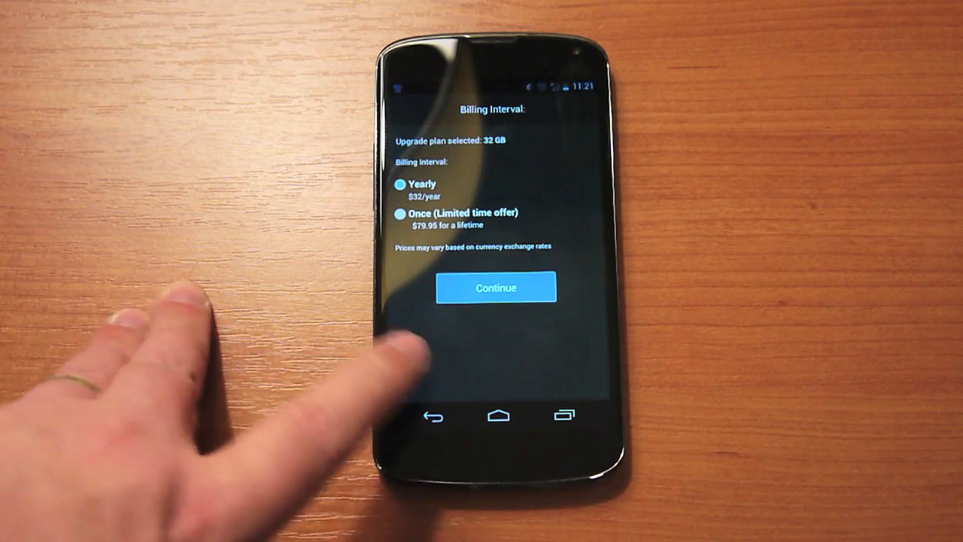
{"action": "left_click", "coordinate": [430, 416]}
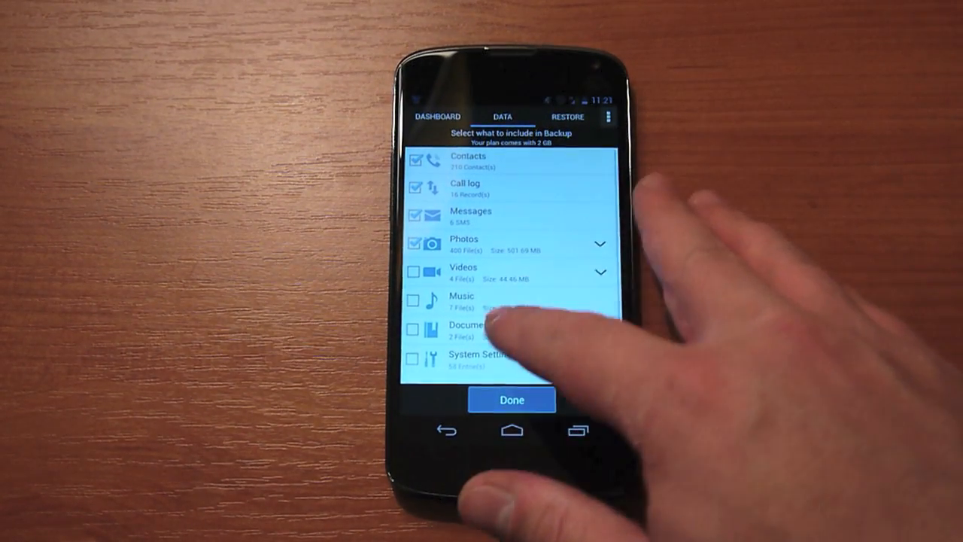
- Include Videos in the backup, limited to Only Camera Videos, keeping all photos included
{"action": "left_click", "coordinate": [412, 270]}
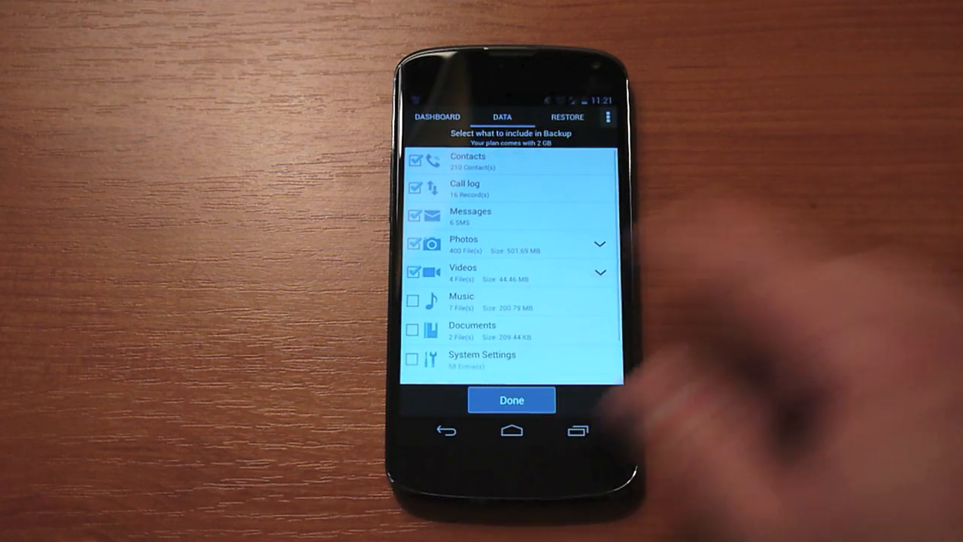
{"action": "left_click", "coordinate": [413, 329]}
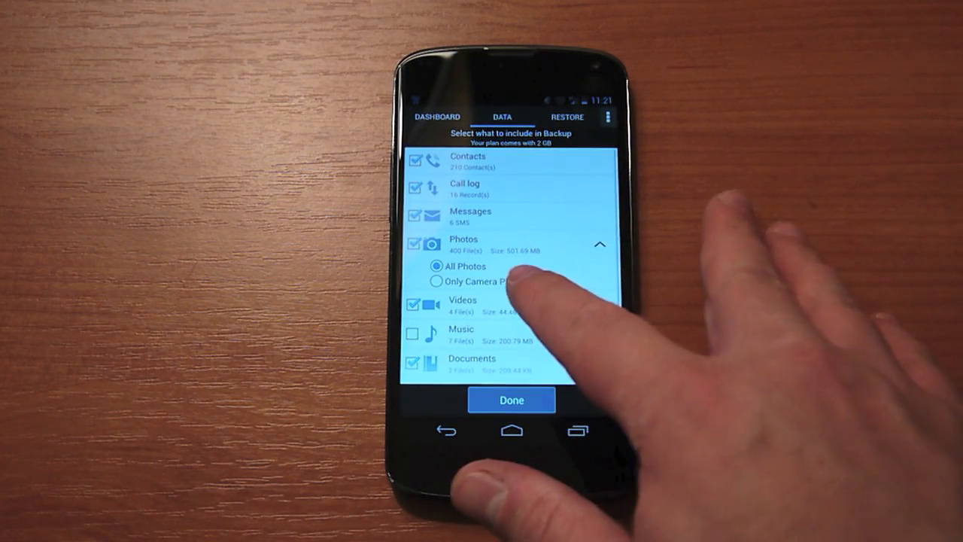
{"action": "left_click", "coordinate": [462, 304]}
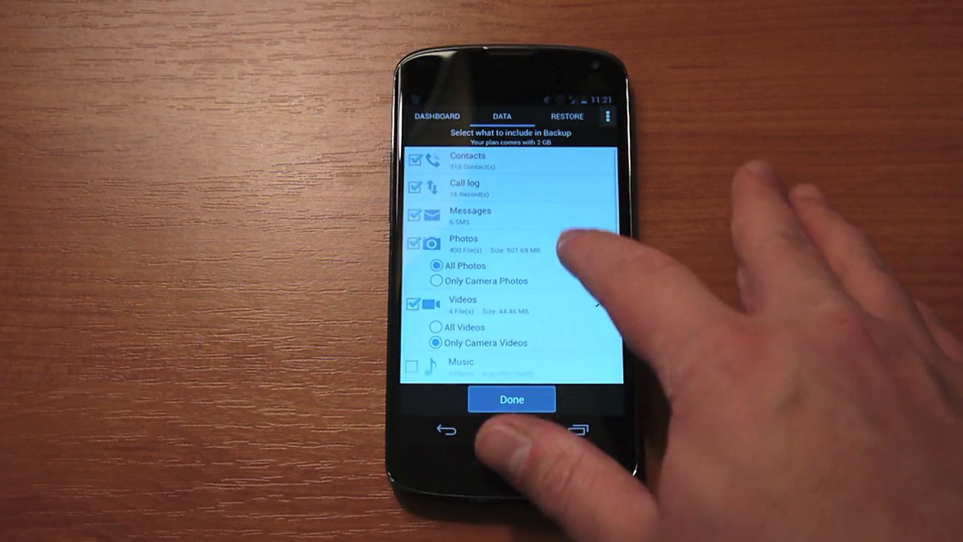
{"action": "scroll", "scroll_direction": "down", "scroll_amount": 3}
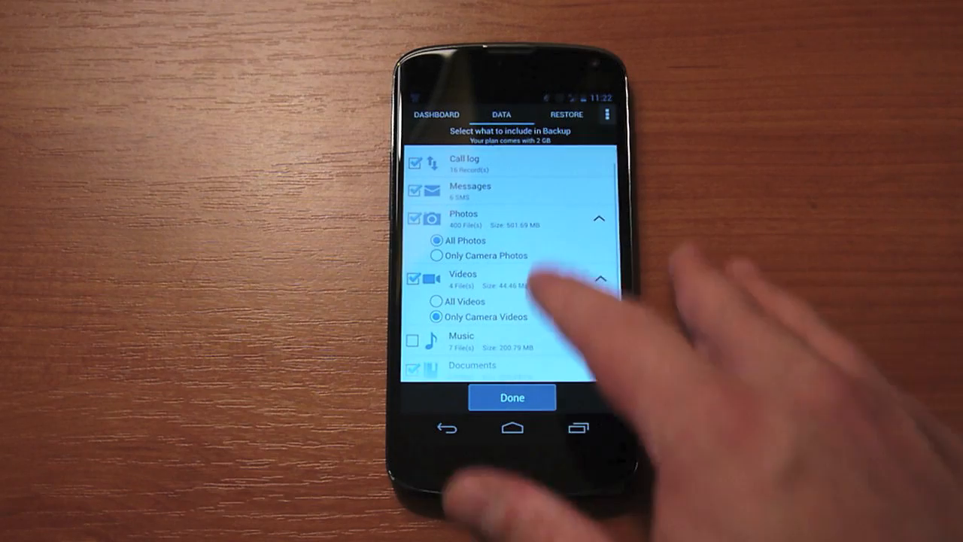
{"action": "left_click", "coordinate": [566, 114]}
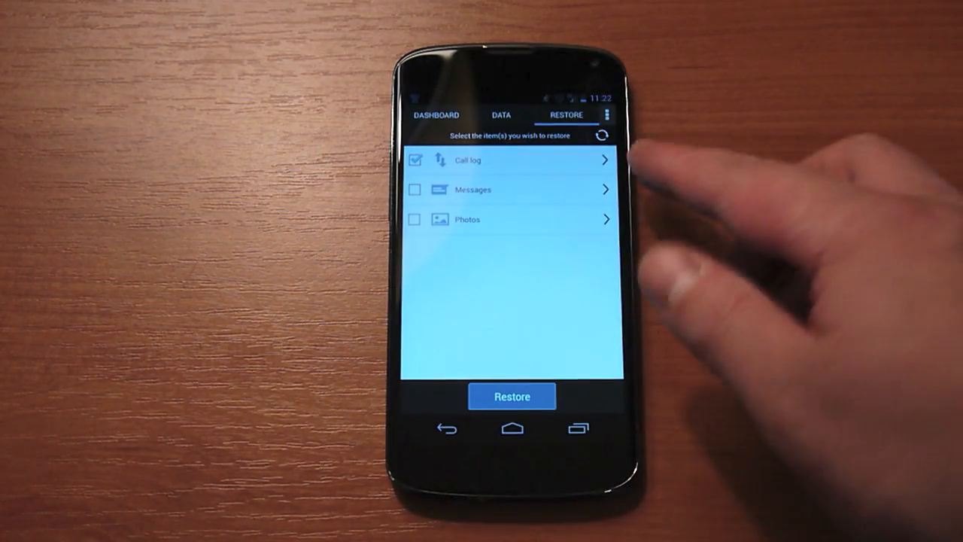
- Review the Restore list with Call log ticked among Messages and Photos
{"action": "left_click", "coordinate": [511, 396]}
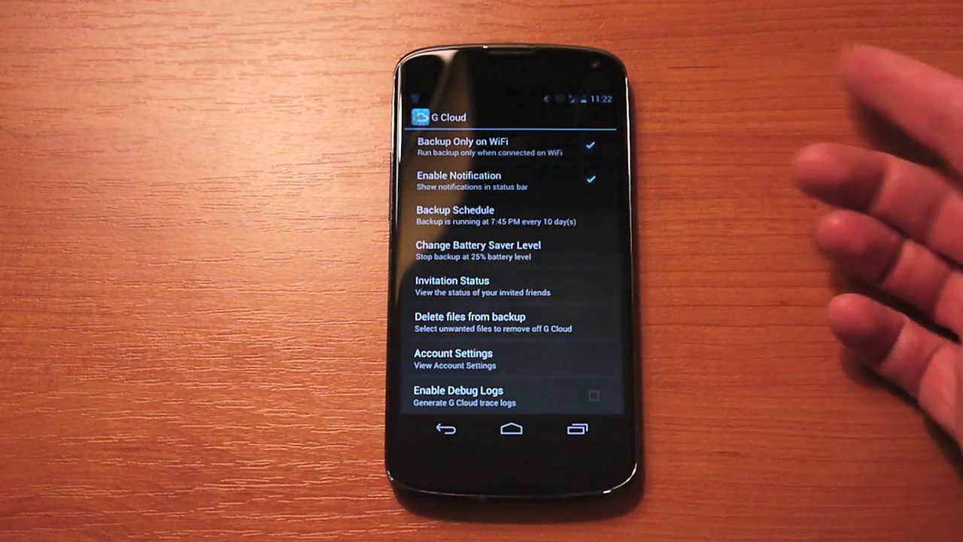
- Check the Battery Saver Level setting, stopping backups at 25% battery
{"action": "left_click", "coordinate": [477, 250]}
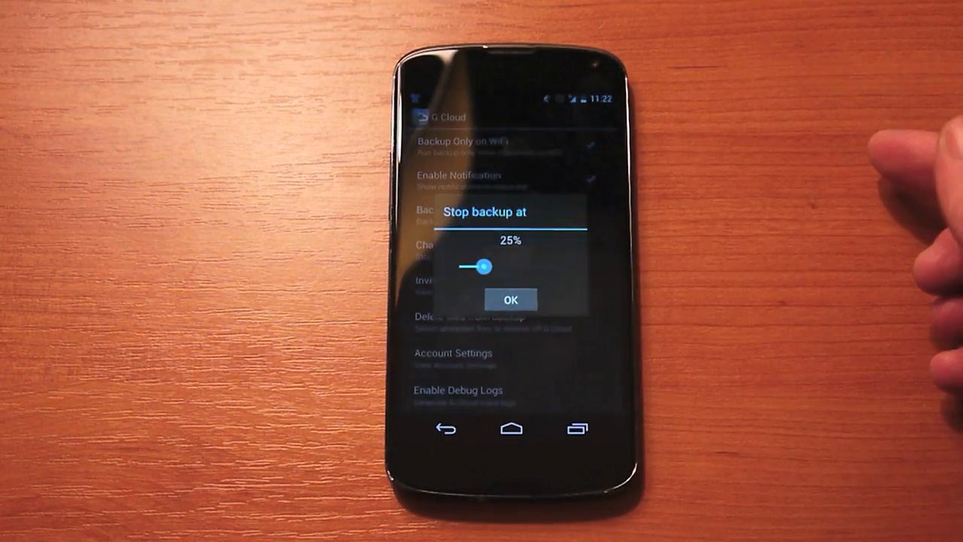
{"action": "left_click", "coordinate": [511, 299]}
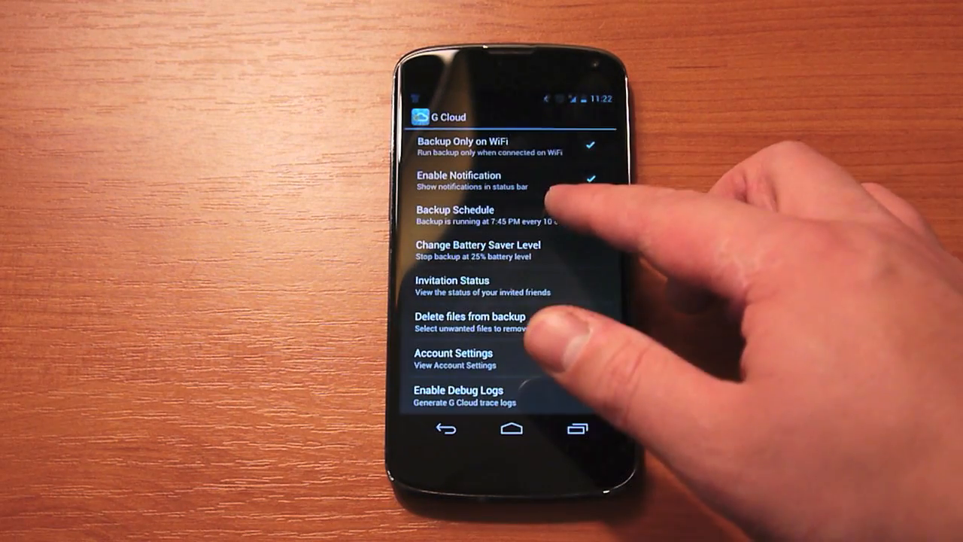
- Adjust the Backup Schedule sliders (7:45 PM, every 10 days) and review the remaining settings
{"action": "left_click", "coordinate": [455, 214]}
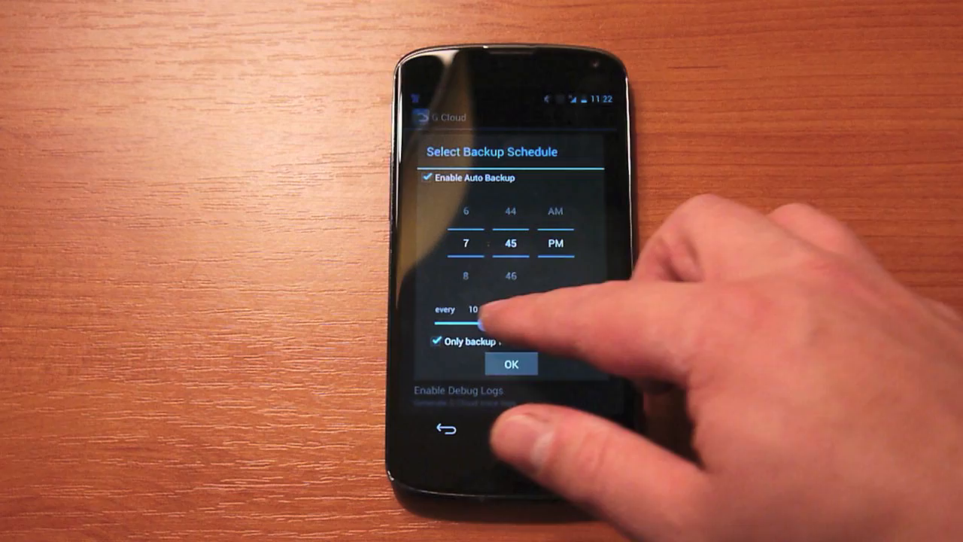
{"action": "left_click_drag", "start_coordinate": [478, 319], "coordinate": [504, 324]}
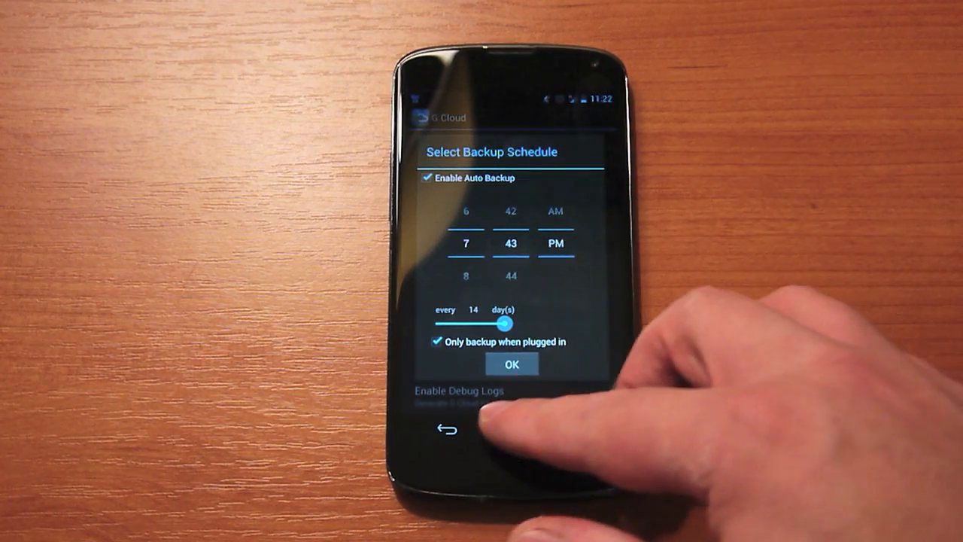
{"action": "left_click", "coordinate": [512, 364]}
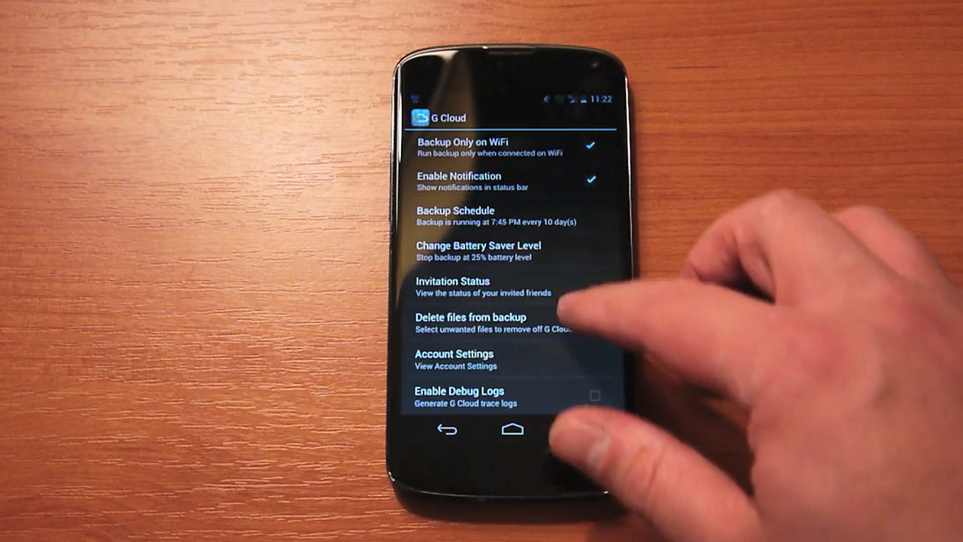
{"action": "scroll", "scroll_direction": "down", "scroll_amount": 3}
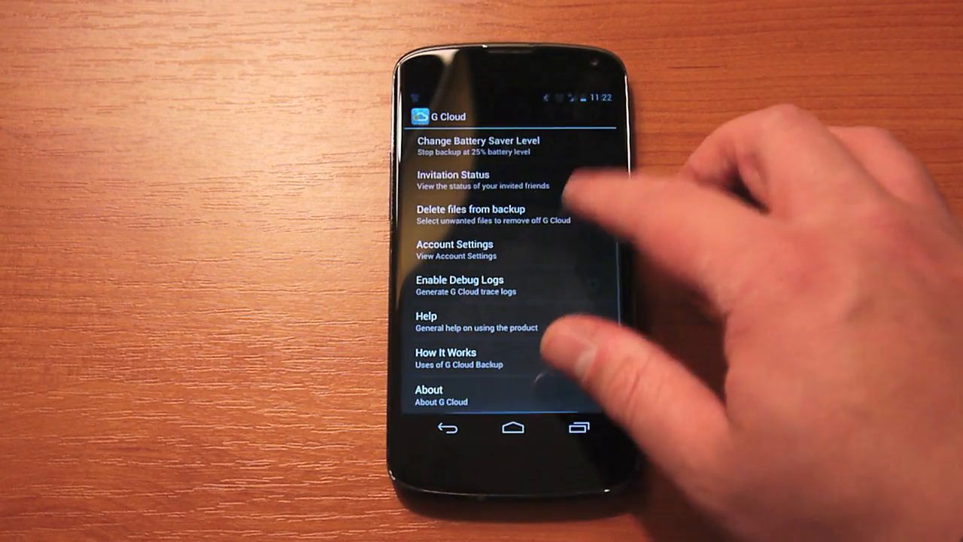
{"action": "scroll", "scroll_direction": "down", "scroll_amount": 3}
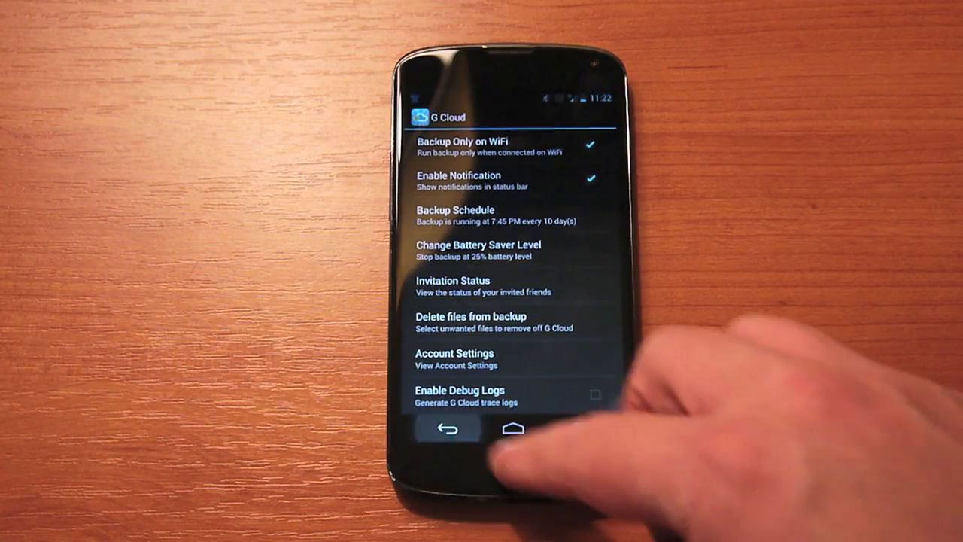